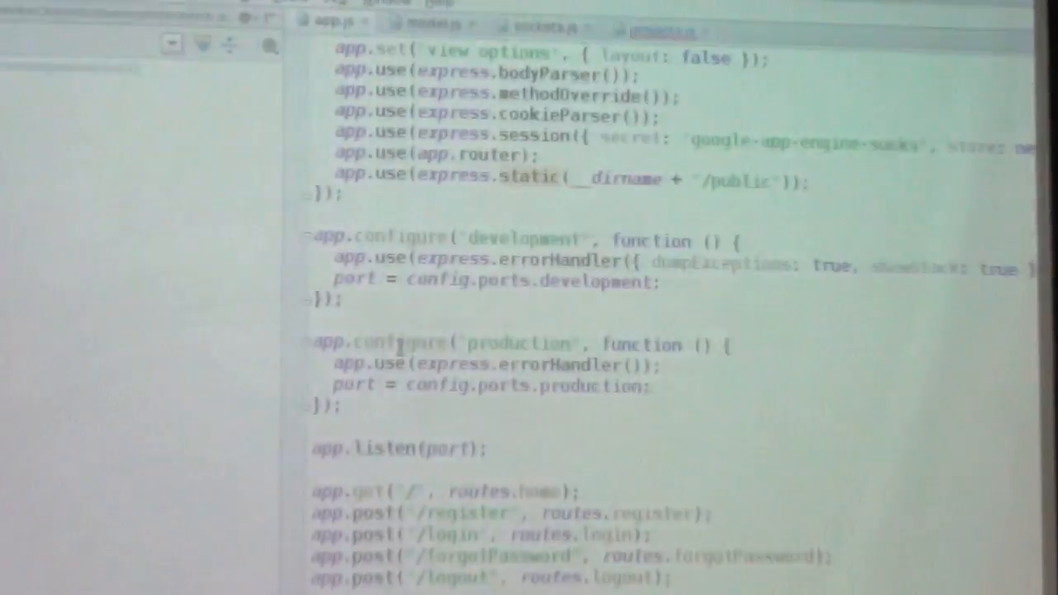
{"action": "scroll", "scroll_direction": "down", "scroll_amount": 3}
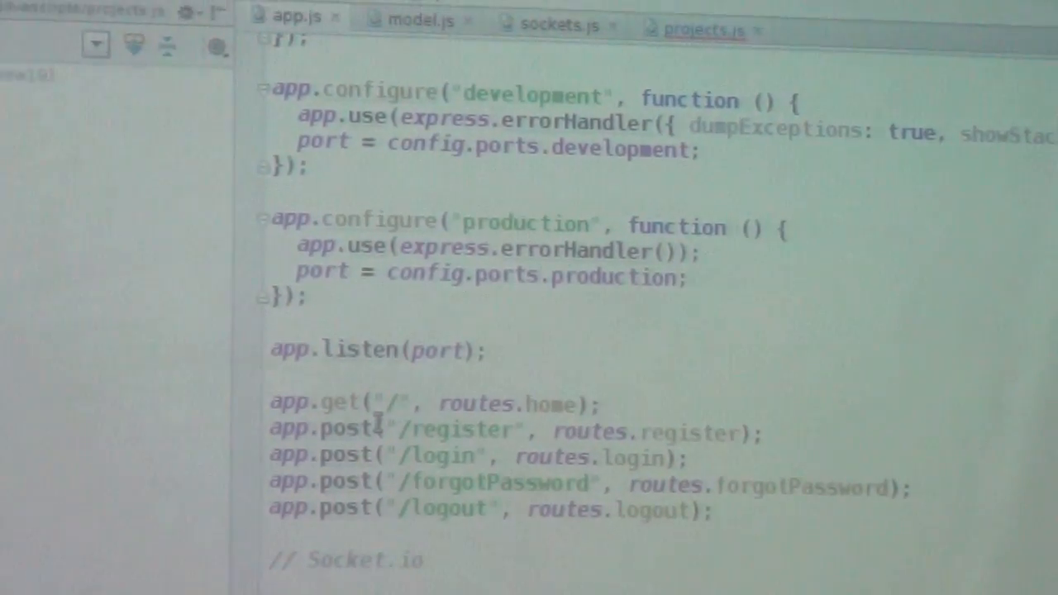